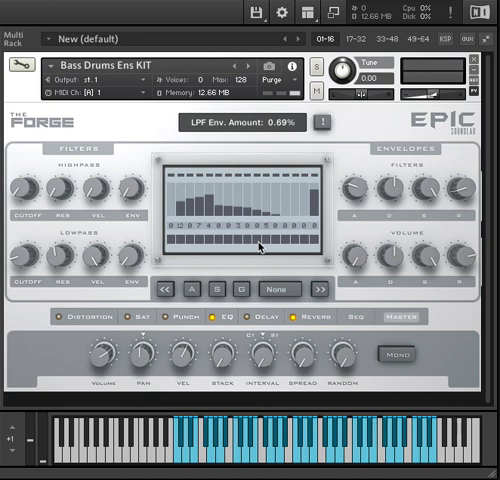
{"action": "mouse_move", "coordinate": [222, 444]}
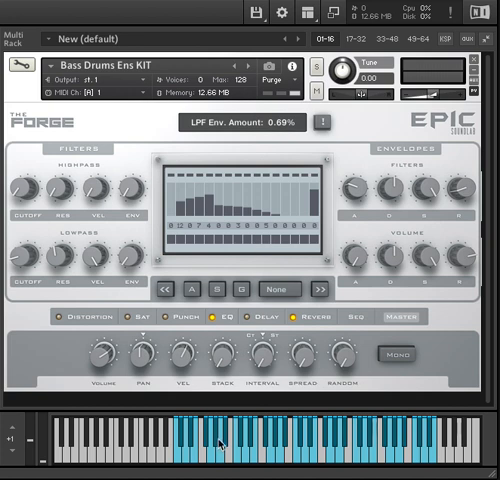
{"action": "mouse_move", "coordinate": [398, 458]}
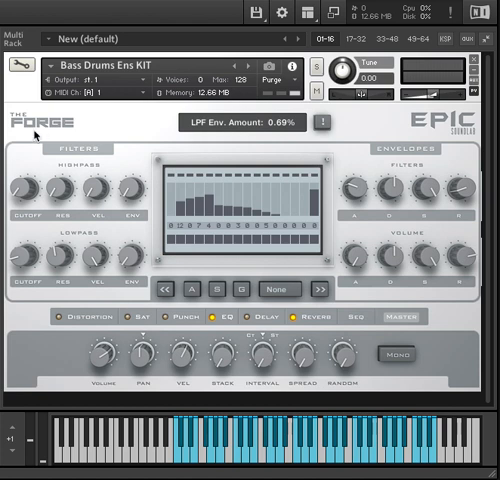
{"action": "mouse_move", "coordinate": [20, 132]}
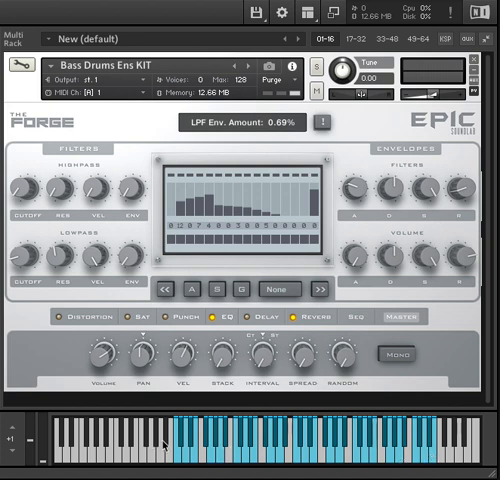
{"action": "mouse_move", "coordinate": [422, 450]}
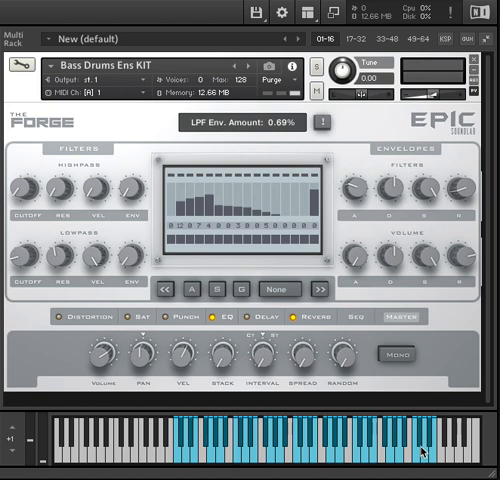
{"action": "mouse_move", "coordinate": [420, 448]}
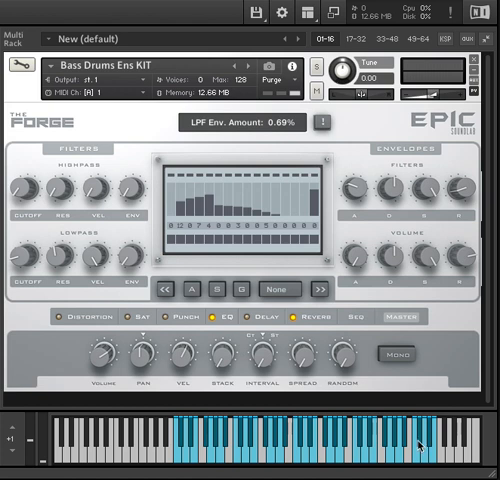
{"action": "mouse_move", "coordinate": [84, 240]}
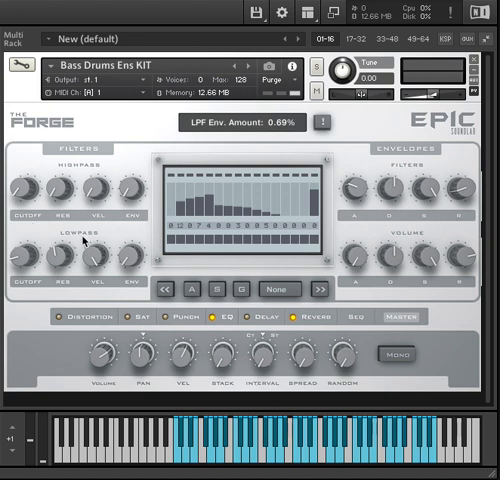
{"action": "mouse_move", "coordinate": [390, 164]}
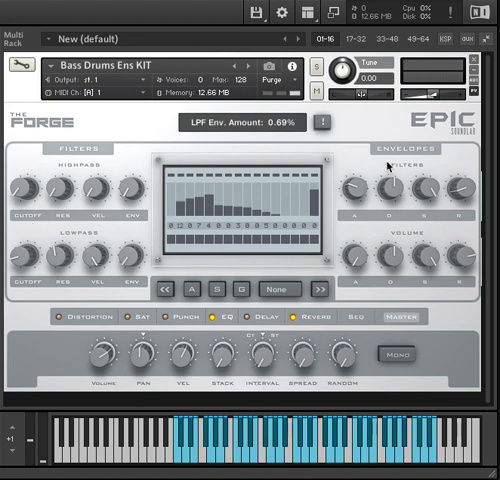
{"action": "mouse_move", "coordinate": [278, 288]}
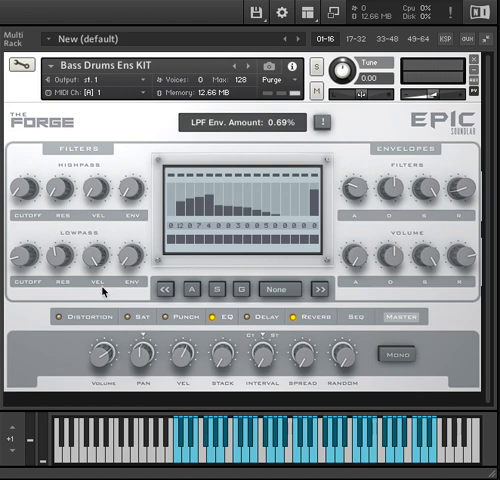
{"action": "mouse_move", "coordinate": [96, 292]}
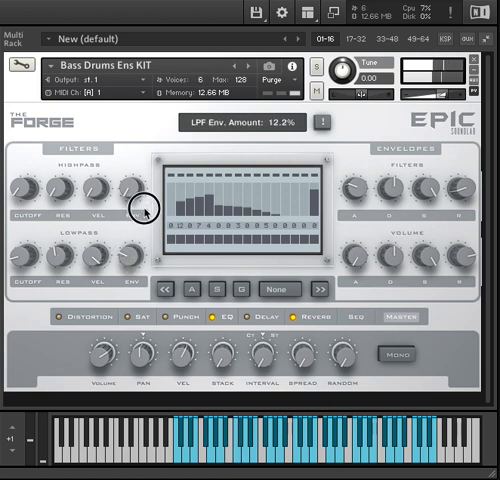
Raise the kit's LPF envelope amount to about 12.2%.
{"action": "left_click_drag", "start_coordinate": [136, 200], "coordinate": [140, 196]}
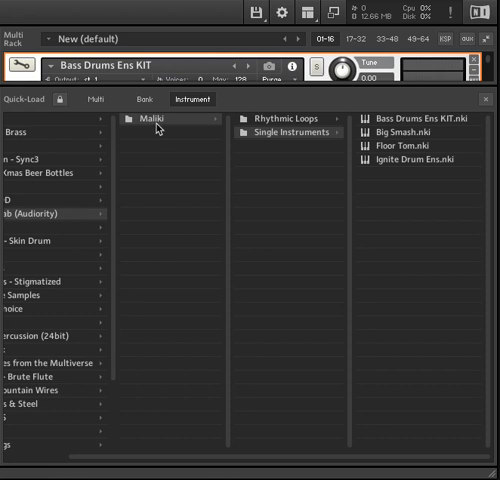
{"action": "mouse_move", "coordinate": [160, 128]}
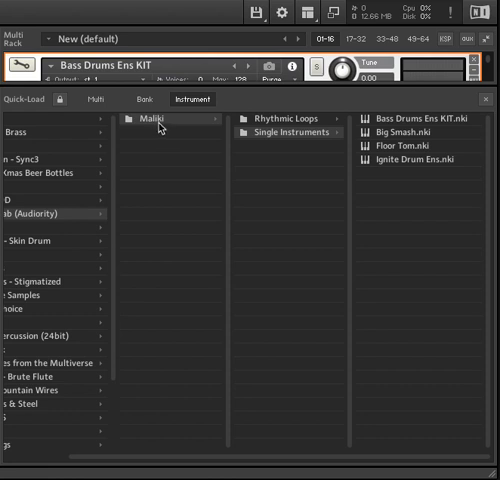
{"action": "mouse_move", "coordinate": [158, 128]}
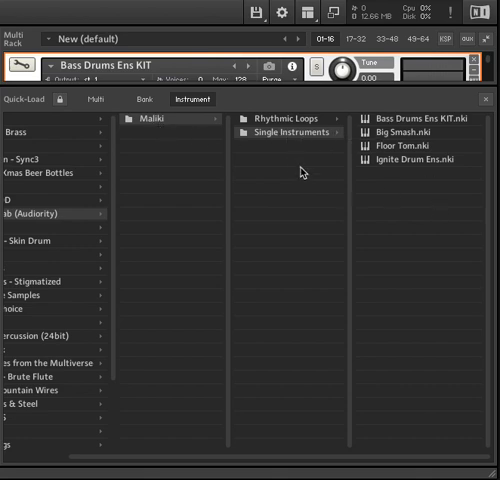
List the Maliki Single Instruments folder: Bass Drums Ens KIT, Big Smash, Floor Tom, Ignite Drum Ens.
{"action": "left_click", "coordinate": [288, 118]}
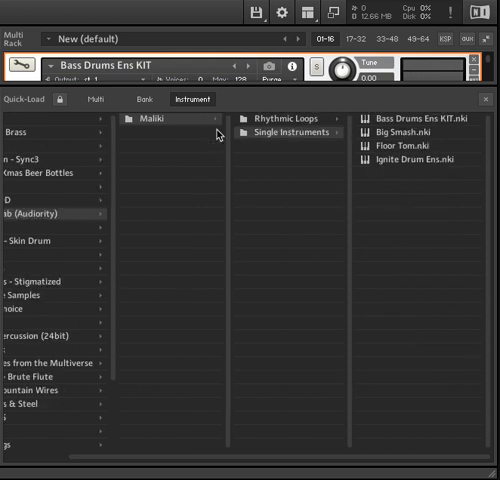
{"action": "mouse_move", "coordinate": [408, 128]}
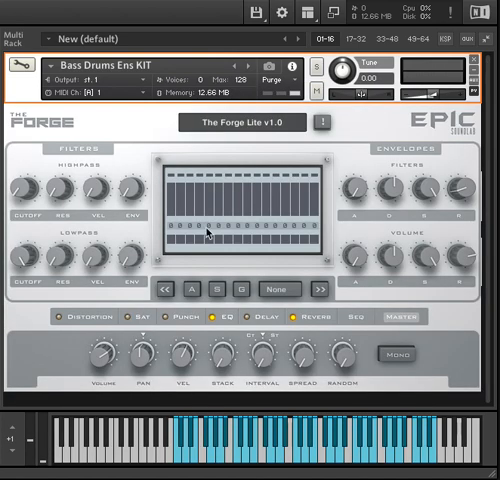
{"action": "mouse_move", "coordinate": [176, 452]}
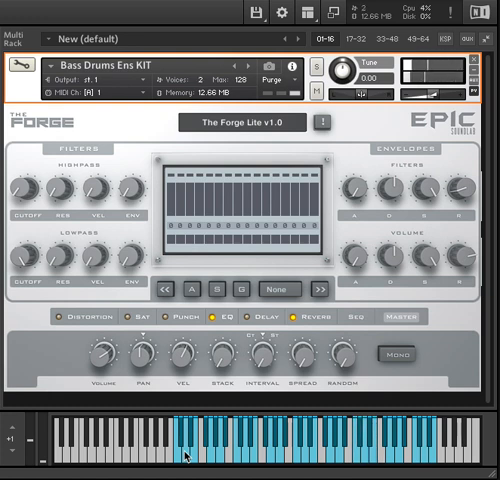
Leave the browser listing for the Bass Drums Ens KIT instrument view.
{"action": "left_click", "coordinate": [186, 452]}
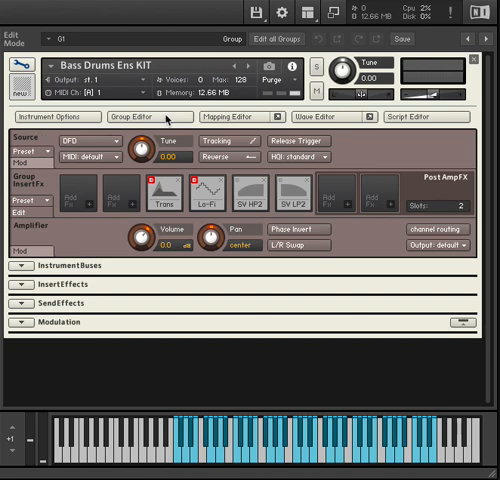
Show the kit's mapping editor with its sample zones across the keyboard.
{"action": "left_click", "coordinate": [234, 116]}
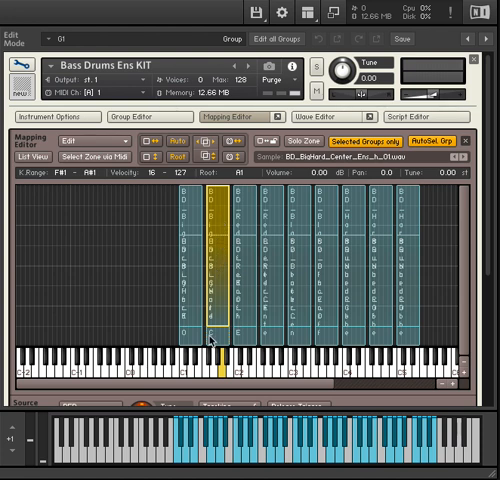
{"action": "mouse_move", "coordinate": [216, 208]}
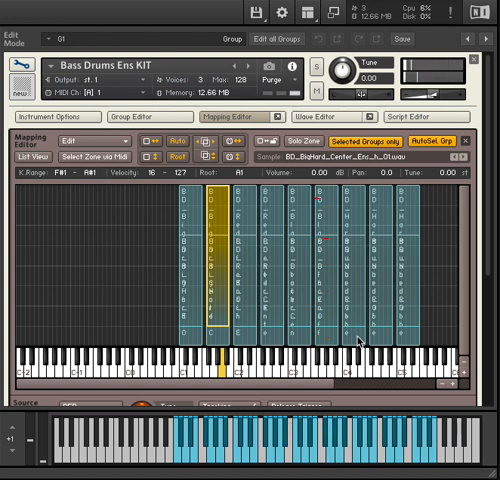
{"action": "mouse_move", "coordinate": [196, 466]}
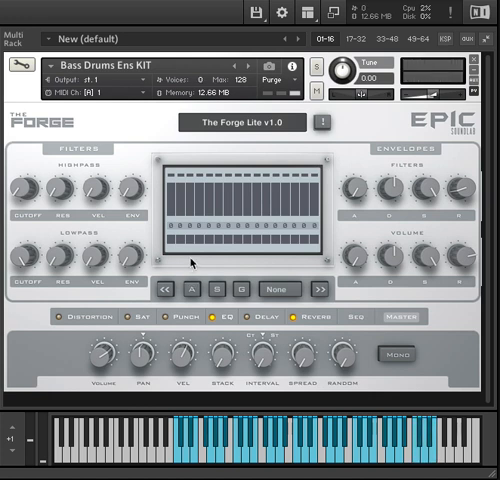
{"action": "mouse_move", "coordinate": [448, 316]}
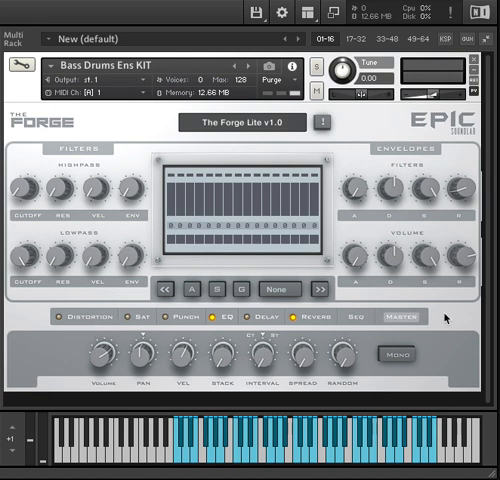
{"action": "mouse_move", "coordinate": [192, 268]}
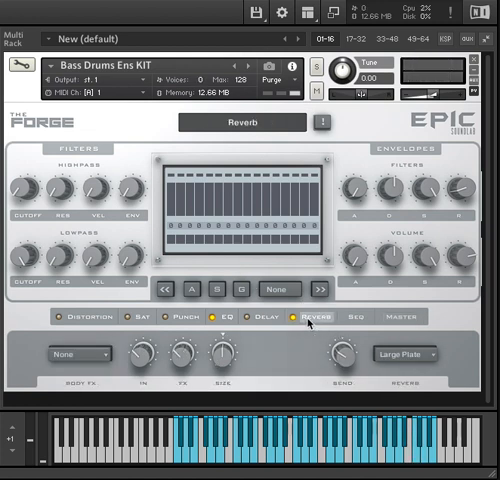
Switch the Forge panel from the Equalizer page to the Distortion page.
{"action": "left_click", "coordinate": [296, 320]}
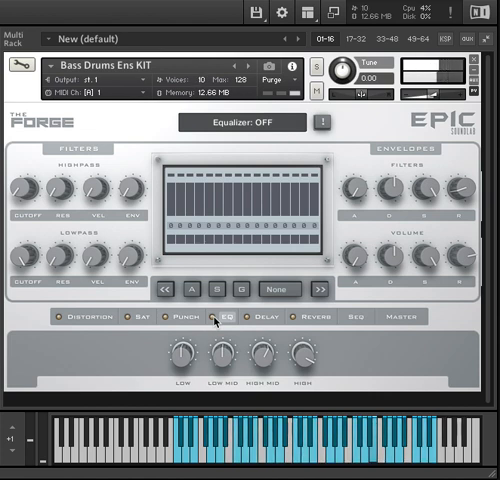
{"action": "left_click", "coordinate": [84, 316]}
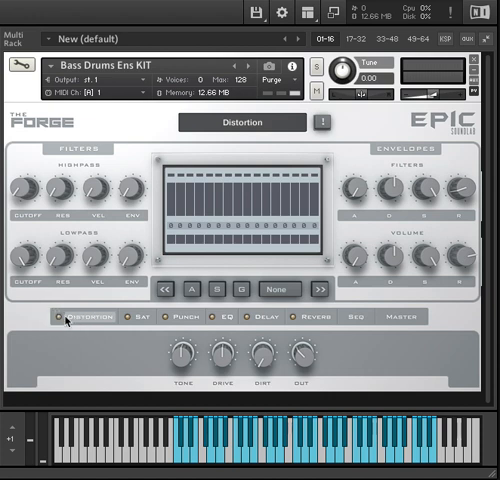
{"action": "mouse_move", "coordinate": [62, 336]}
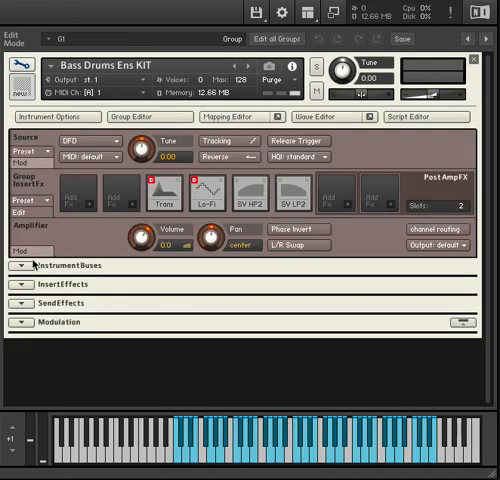
Review the kit's insert effects and an effect slot's options, then return to the Forge Distortion page.
{"action": "left_click", "coordinate": [30, 284]}
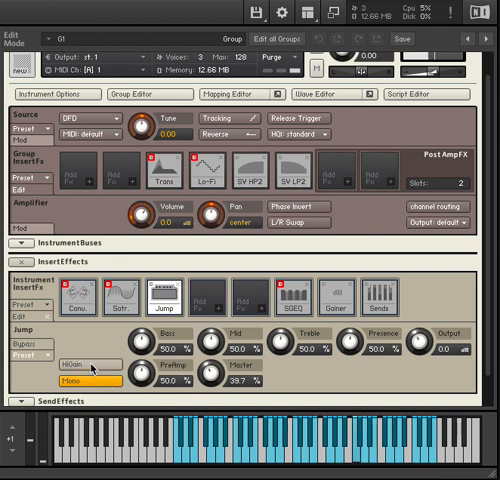
{"action": "left_click", "coordinate": [76, 384]}
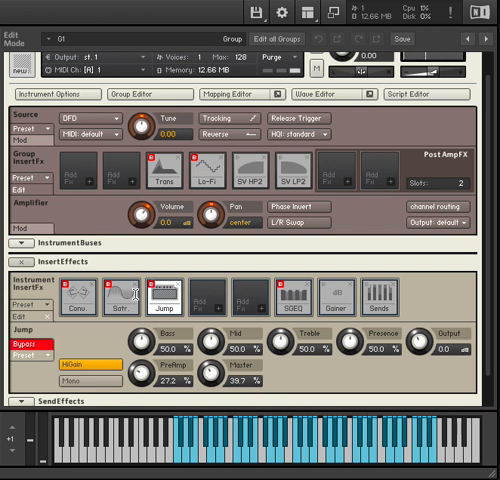
{"action": "left_click", "coordinate": [124, 296]}
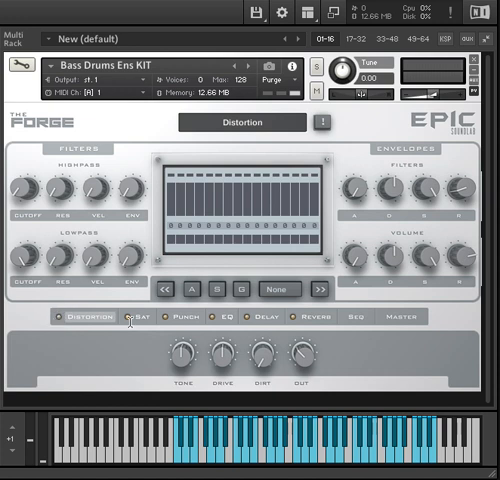
Compare the saturator and distortion pages, switch the saturator off and the equalizer on.
{"action": "left_click", "coordinate": [140, 316]}
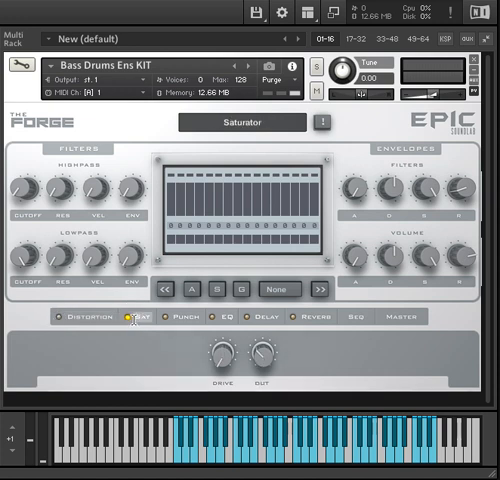
{"action": "left_click", "coordinate": [128, 320]}
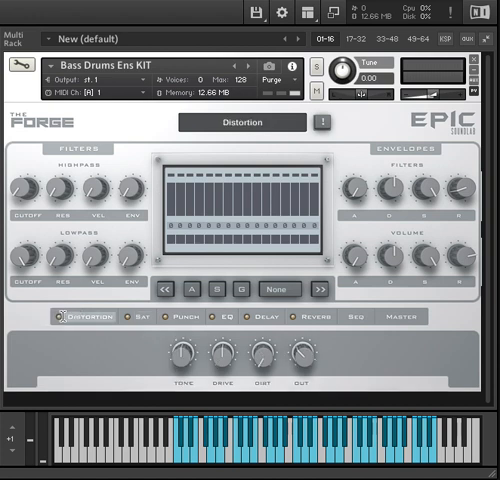
{"action": "left_click", "coordinate": [60, 316]}
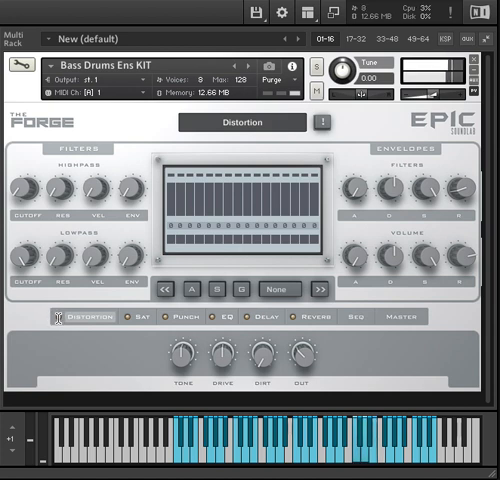
{"action": "left_click", "coordinate": [148, 316]}
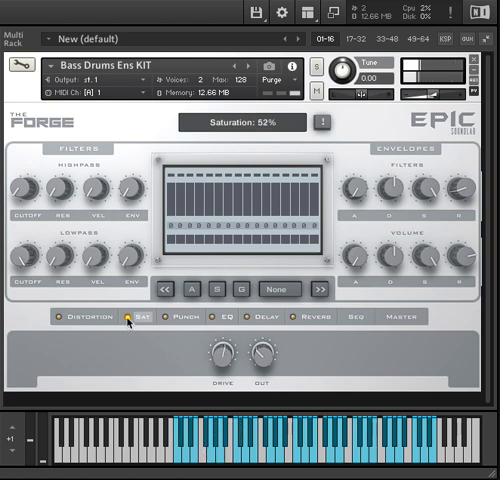
{"action": "left_click", "coordinate": [132, 314]}
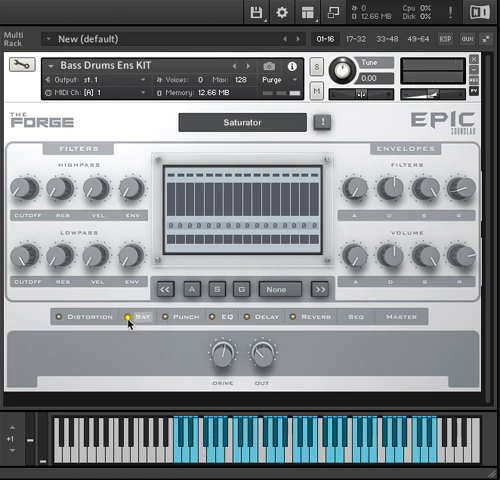
{"action": "left_click", "coordinate": [128, 320]}
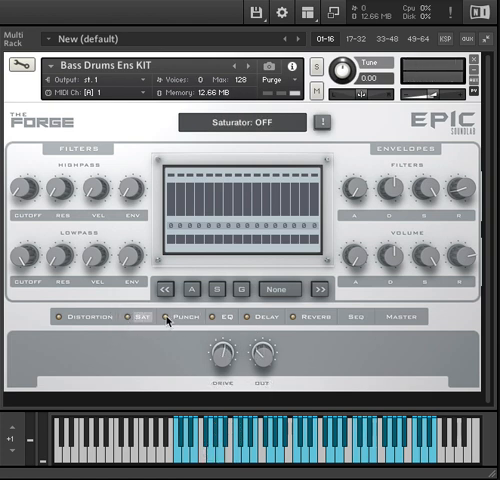
{"action": "left_click", "coordinate": [176, 316]}
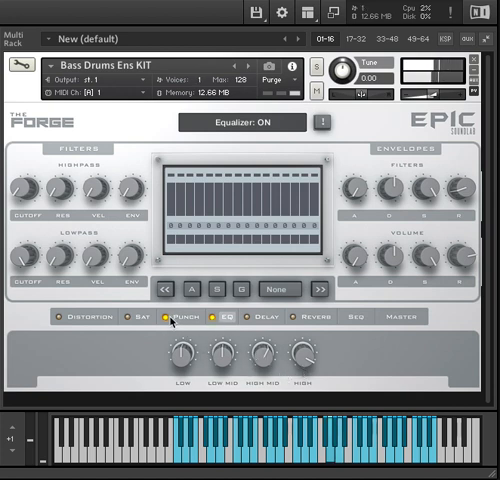
Load the Big Smash instrument in place of the kit.
{"action": "left_click", "coordinate": [178, 318]}
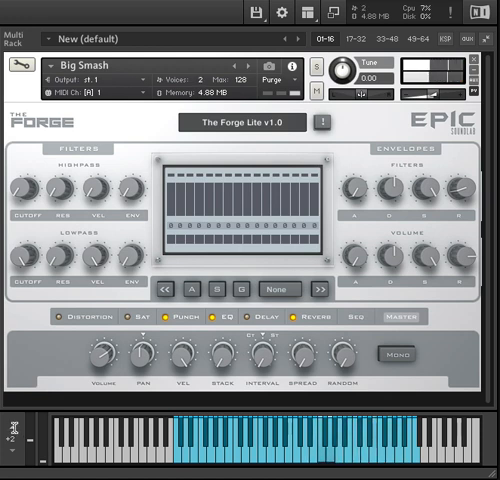
{"action": "left_click", "coordinate": [12, 12]}
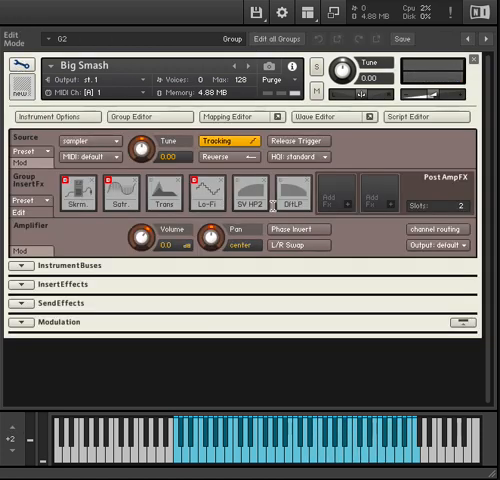
{"action": "left_click", "coordinate": [240, 116]}
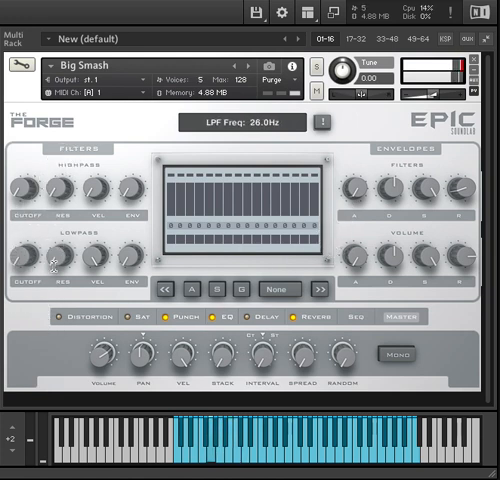
Lengthen Big Smash's filter envelope attack to about 420 ms and raise HPF frequency to about 287 Hz.
{"action": "left_click_drag", "start_coordinate": [32, 190], "coordinate": [32, 170]}
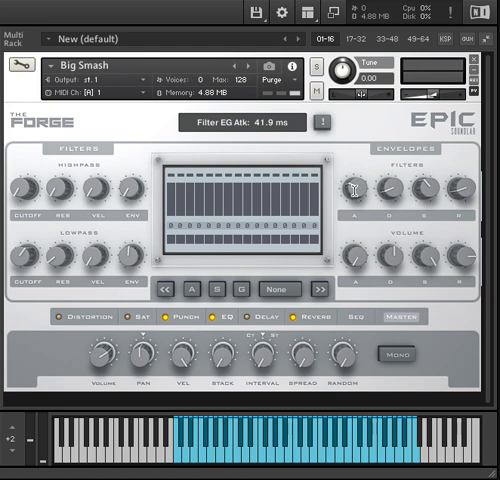
{"action": "left_click_drag", "start_coordinate": [358, 188], "coordinate": [358, 170]}
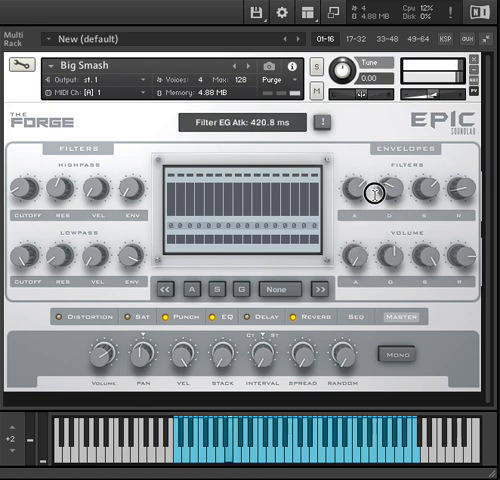
{"action": "left_click_drag", "start_coordinate": [378, 190], "coordinate": [384, 178]}
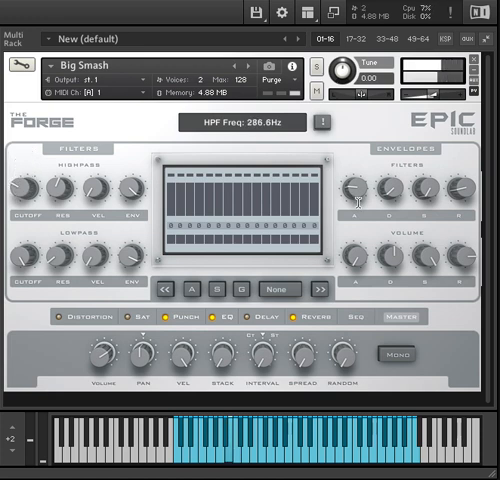
Settle the filter envelope attack around 98 ms, then move on to the Floor Tom instrument.
{"action": "left_click_drag", "start_coordinate": [360, 190], "coordinate": [360, 180]}
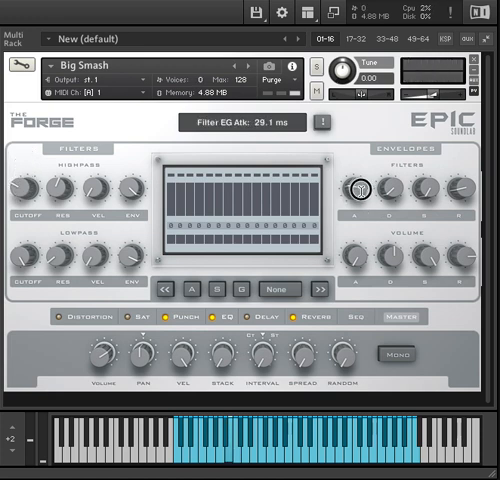
{"action": "left_click_drag", "start_coordinate": [360, 184], "coordinate": [360, 170]}
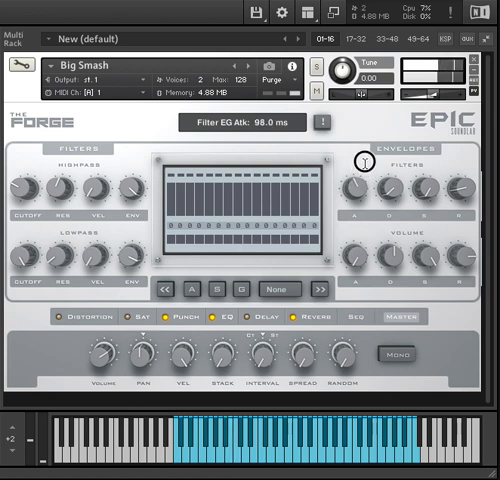
{"action": "left_click_drag", "start_coordinate": [364, 160], "coordinate": [364, 130]}
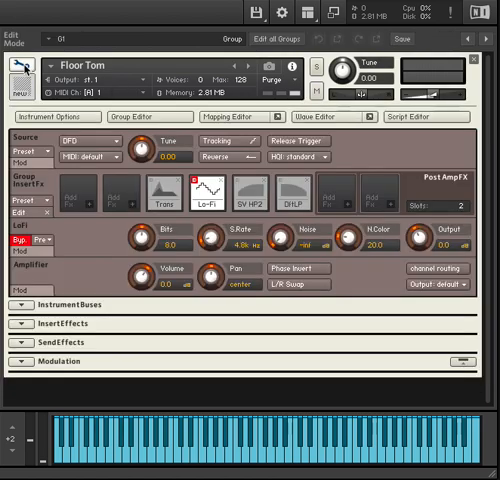
Show Floor Tom's Forge panel and try a control reported as 'Disabled in Lite version'.
{"action": "left_click", "coordinate": [236, 116]}
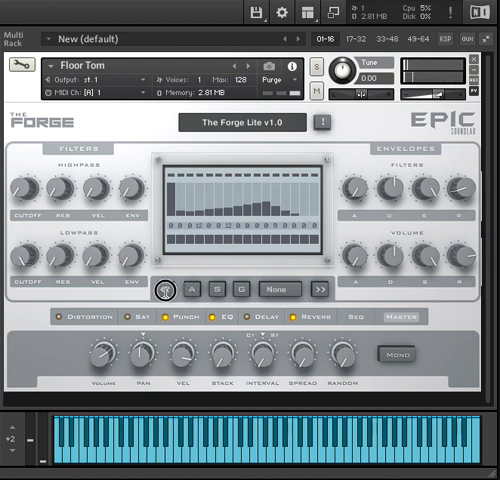
{"action": "left_click", "coordinate": [160, 288]}
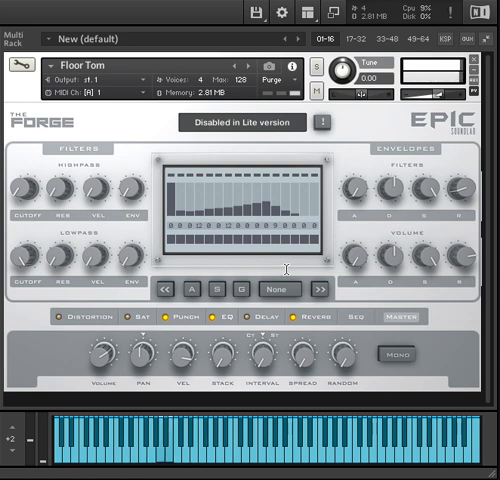
Open Floor Tom's format list (None, Generic, VST, AU, AAX) and move toward the Sequencer page.
{"action": "left_click", "coordinate": [240, 288]}
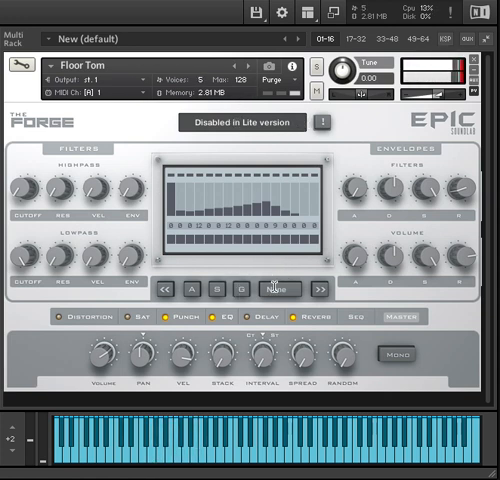
{"action": "left_click", "coordinate": [280, 288]}
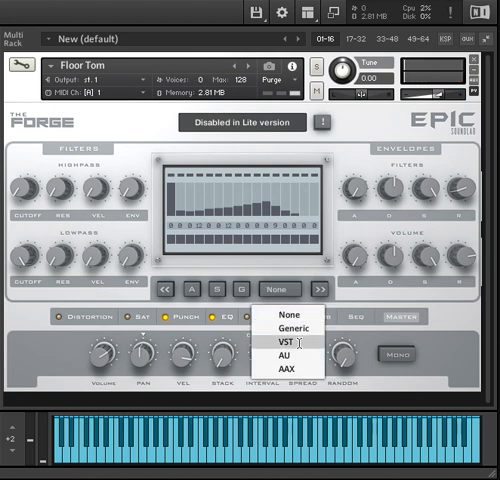
{"action": "mouse_move", "coordinate": [290, 356]}
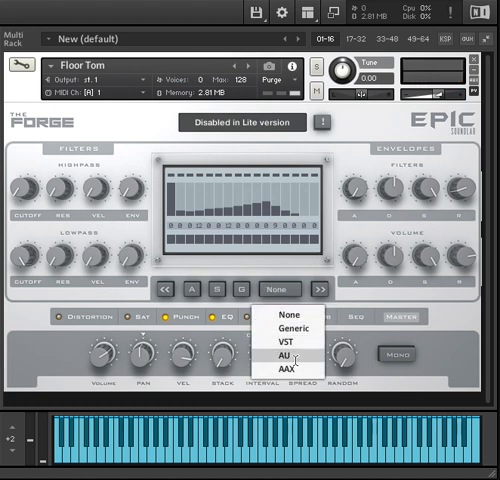
{"action": "left_click", "coordinate": [284, 340]}
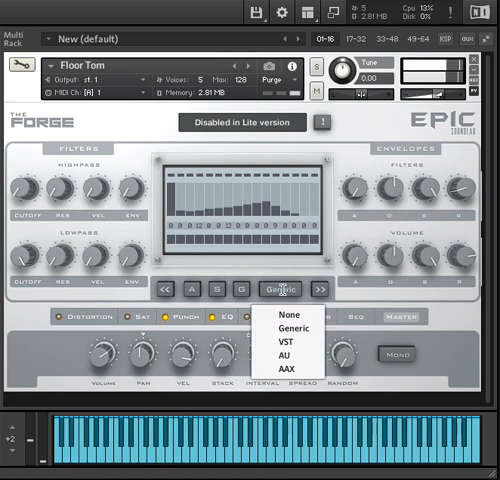
{"action": "mouse_move", "coordinate": [284, 360]}
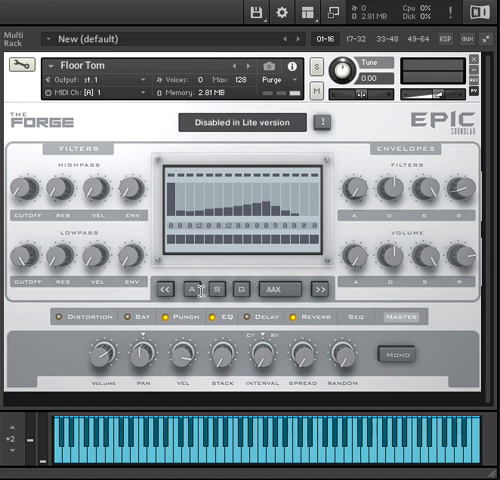
{"action": "mouse_move", "coordinate": [196, 288]}
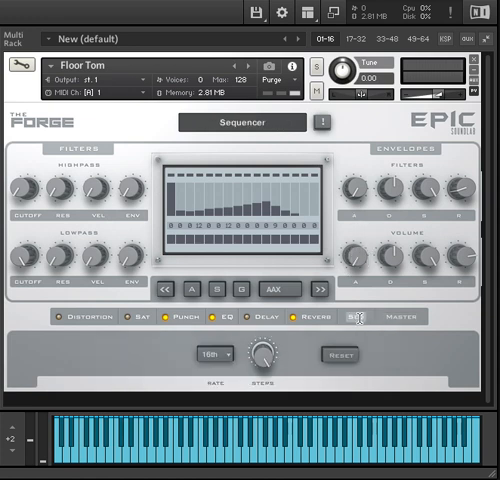
Try the Floor Tom's Forge sequencer option and rate knob, both disabled in the Lite version.
{"action": "left_click", "coordinate": [240, 122]}
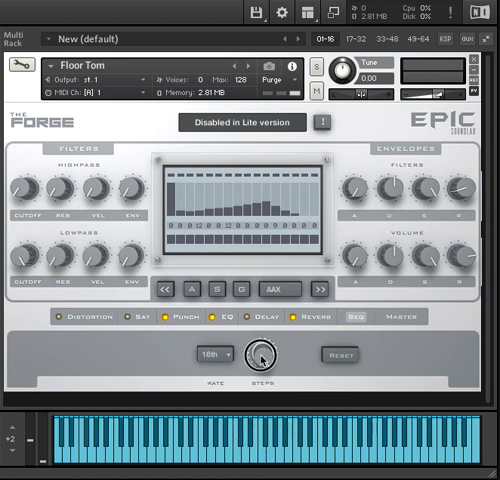
{"action": "left_click", "coordinate": [212, 356]}
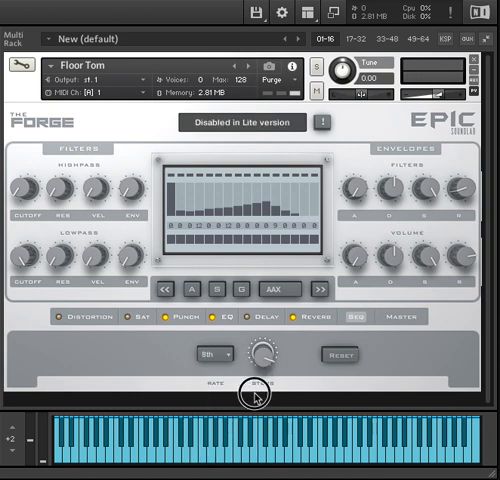
{"action": "mouse_move", "coordinate": [116, 372]}
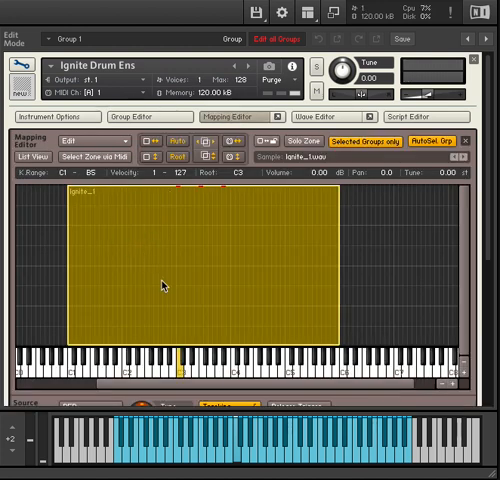
Bring up the Instrument Options dialog for Ignite Drum Ens showing key and velocity ranges.
{"action": "left_click", "coordinate": [184, 368]}
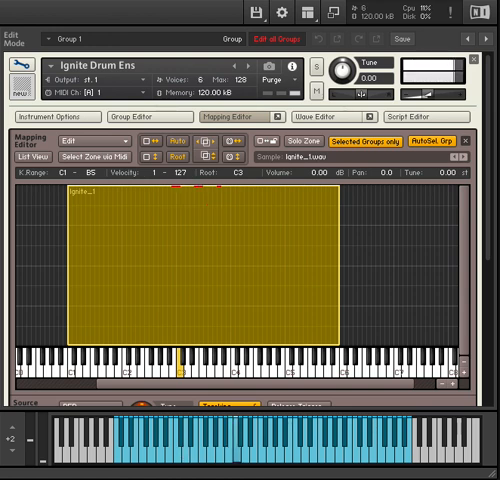
{"action": "mouse_move", "coordinate": [164, 404]}
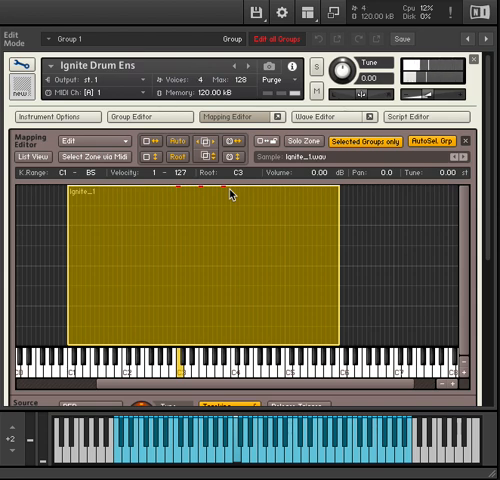
{"action": "scroll", "scroll_direction": "down", "scroll_amount": 3}
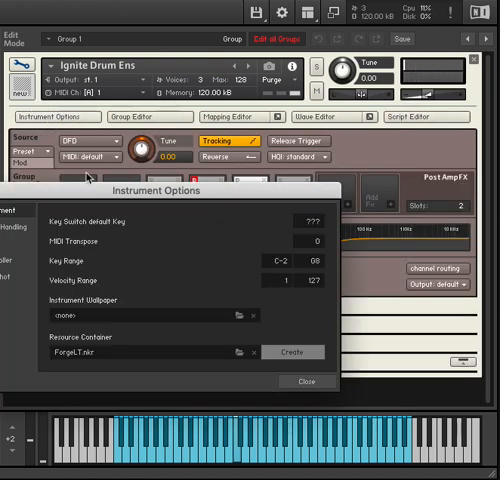
Close Instrument Options and return to the Ignite Drum Ens group and mapping editors.
{"action": "left_click", "coordinate": [148, 116]}
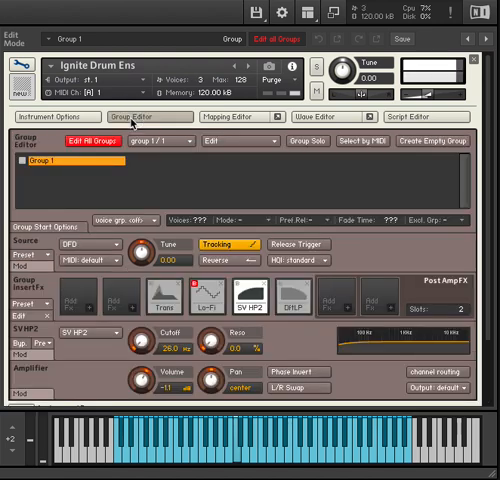
{"action": "left_click", "coordinate": [232, 116]}
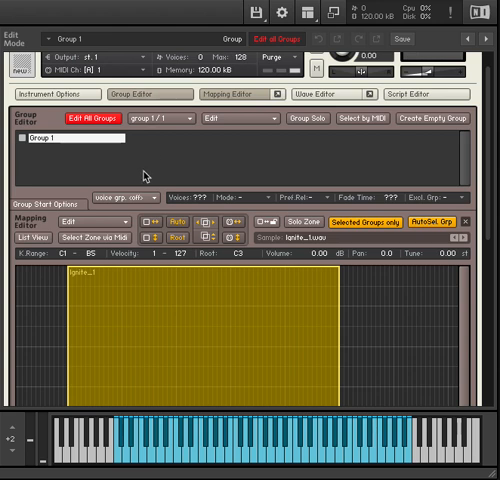
{"action": "mouse_move", "coordinate": [124, 220]}
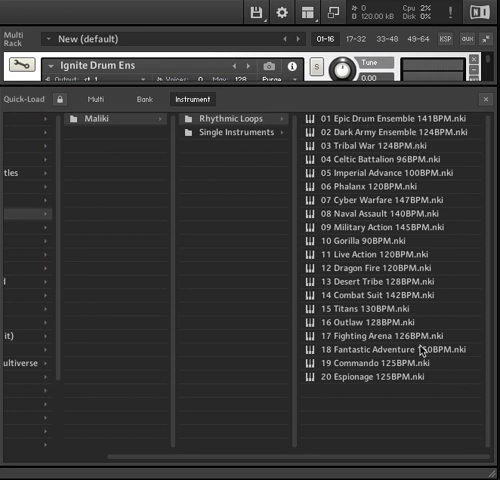
{"action": "mouse_move", "coordinate": [414, 384]}
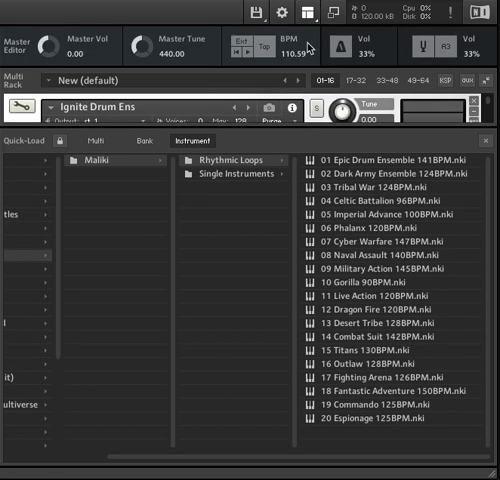
Load a Rhythmic Loops instrument over Ignite Drum Ens, reaching the 'Really replace?' prompt.
{"action": "left_click", "coordinate": [322, 12]}
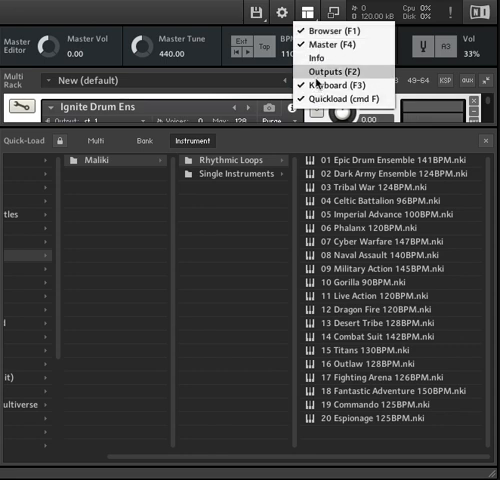
{"action": "mouse_move", "coordinate": [340, 72]}
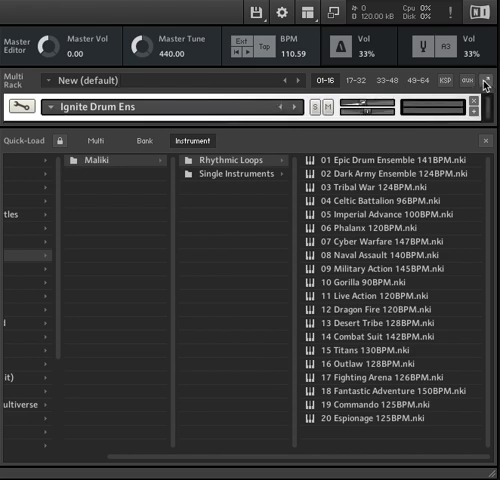
{"action": "left_click", "coordinate": [484, 108]}
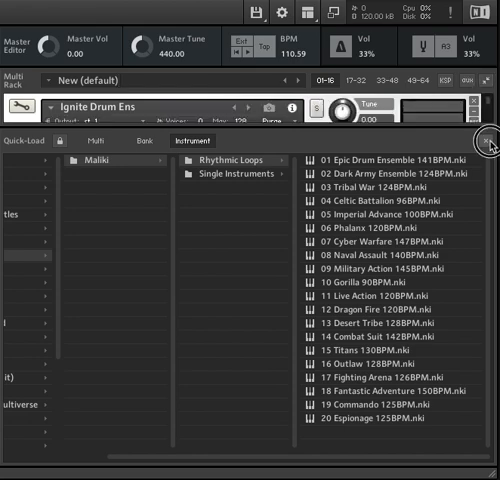
{"action": "mouse_move", "coordinate": [360, 258]}
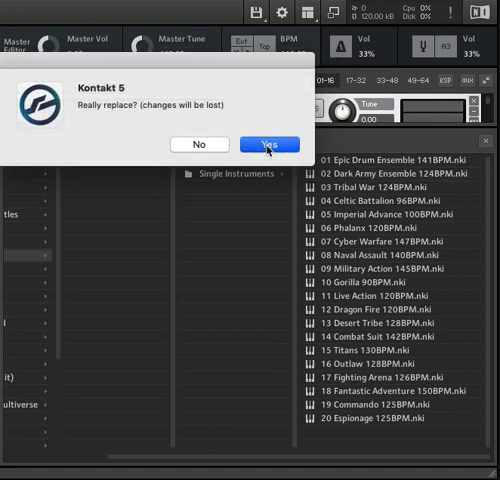
{"action": "left_click", "coordinate": [268, 144]}
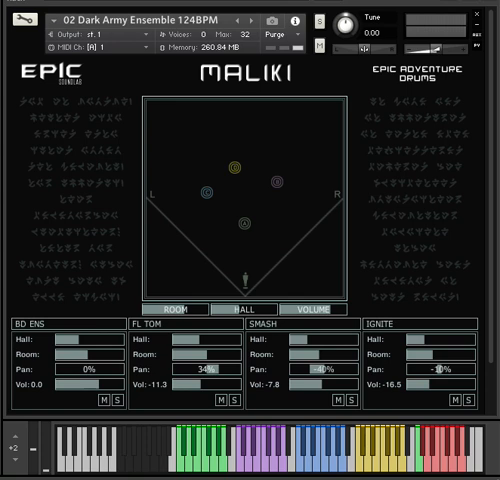
{"action": "mouse_move", "coordinate": [276, 222]}
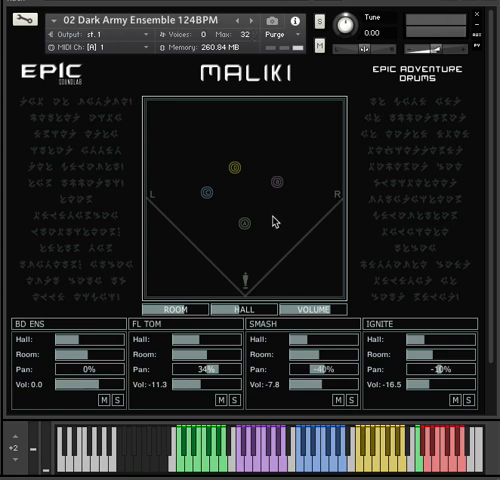
{"action": "mouse_move", "coordinate": [260, 148]}
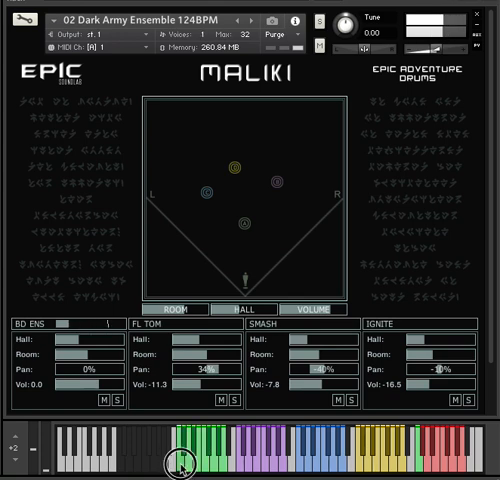
{"action": "left_click", "coordinate": [194, 460]}
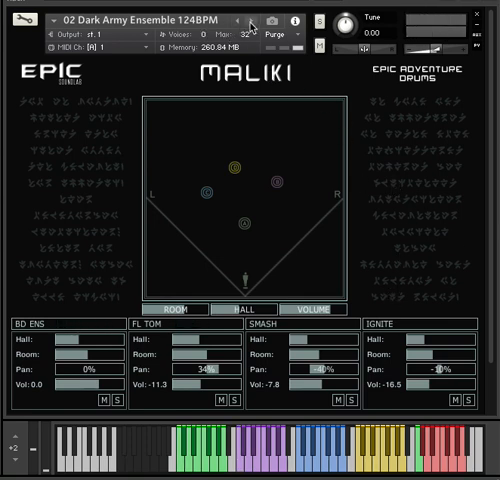
{"action": "left_click", "coordinate": [420, 444]}
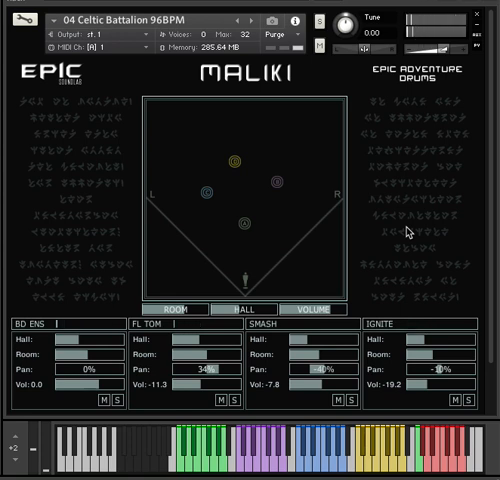
{"action": "mouse_move", "coordinate": [392, 88]}
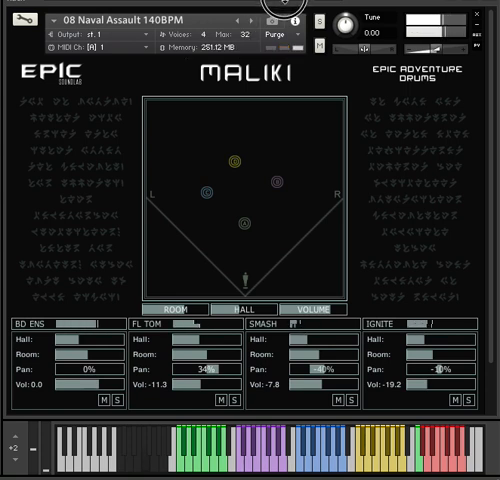
{"action": "mouse_move", "coordinate": [240, 188]}
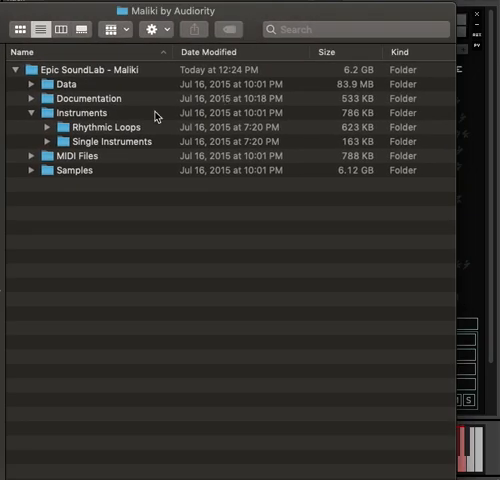
Expand MIDI Files and its Loops subfolder to list the numbered loop MIDI files.
{"action": "left_click", "coordinate": [32, 156]}
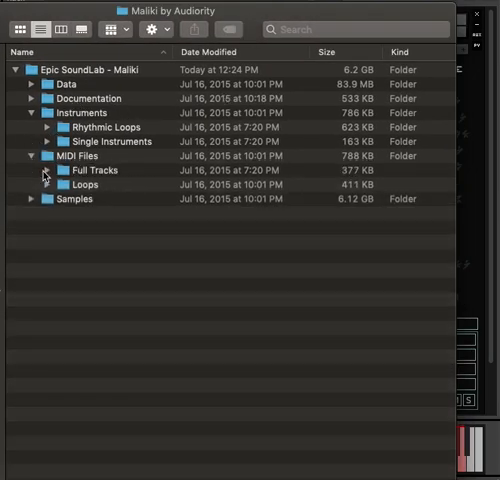
{"action": "left_click", "coordinate": [32, 184]}
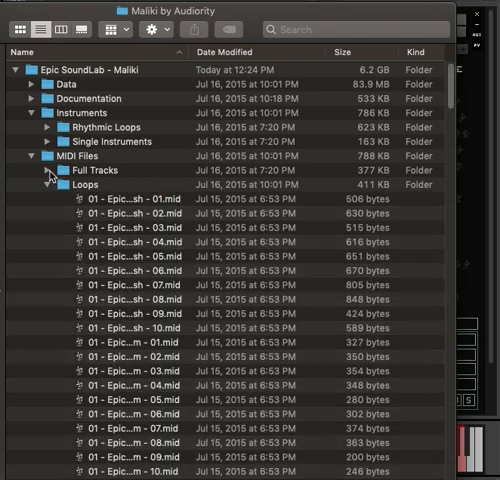
Expand Full Tracks and select the Celtic Battalion 96BPM BD+BigSmash MIDI file.
{"action": "left_click", "coordinate": [54, 170]}
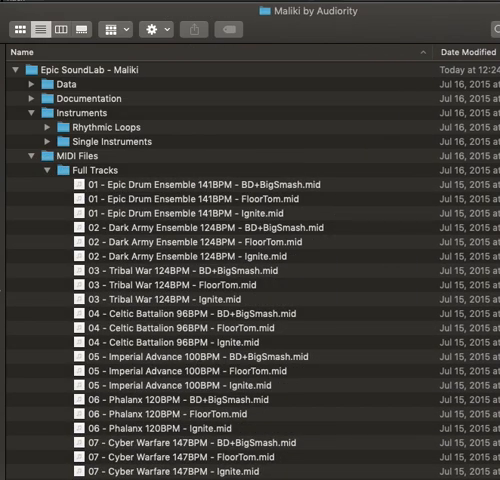
{"action": "scroll", "scroll_direction": "down", "scroll_amount": 3}
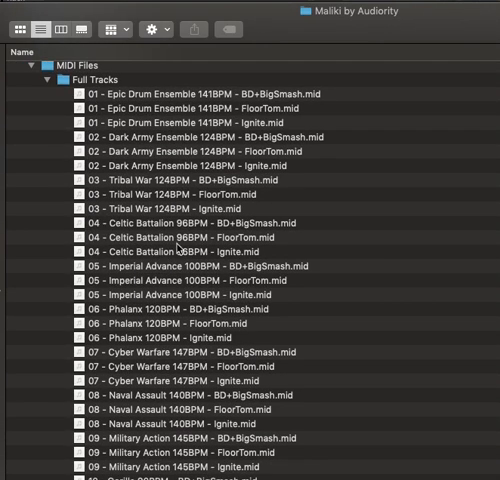
{"action": "left_click", "coordinate": [180, 252]}
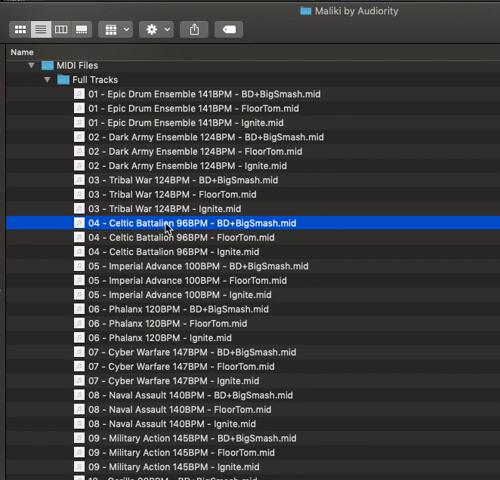
{"action": "mouse_move", "coordinate": [258, 232]}
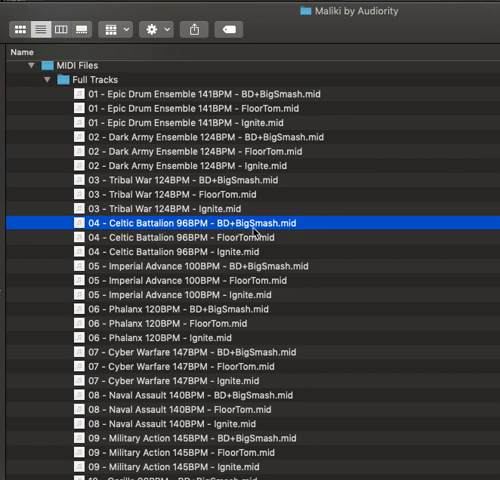
{"action": "mouse_move", "coordinate": [240, 258]}
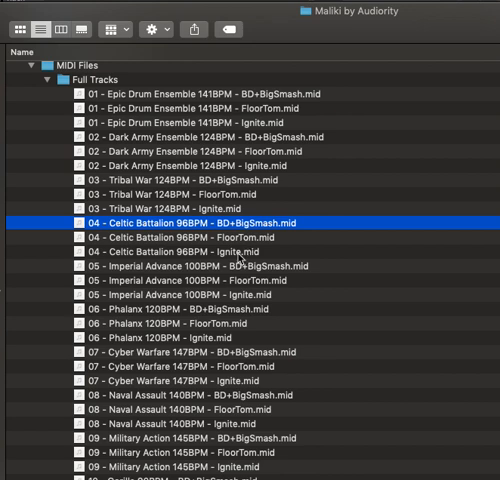
{"action": "mouse_move", "coordinate": [238, 256]}
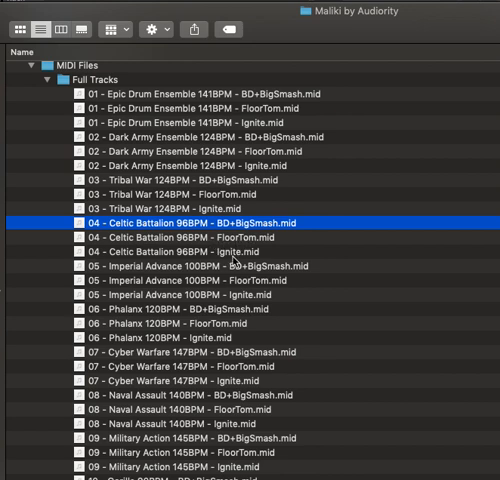
{"action": "mouse_move", "coordinate": [242, 242]}
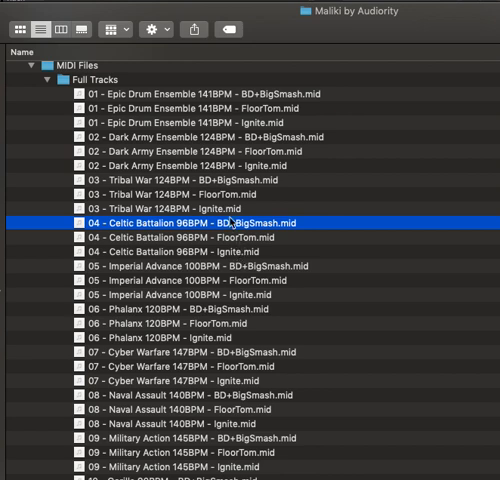
{"action": "scroll", "scroll_direction": "down", "scroll_amount": 3}
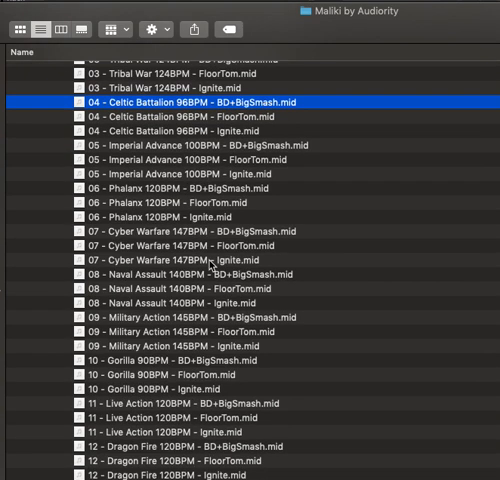
{"action": "scroll", "scroll_direction": "down", "scroll_amount": 3}
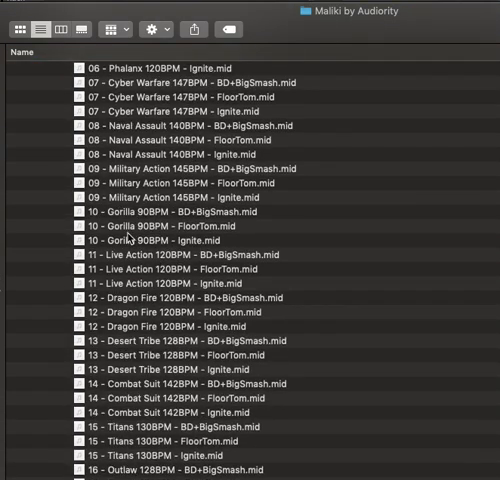
{"action": "left_click", "coordinate": [150, 240]}
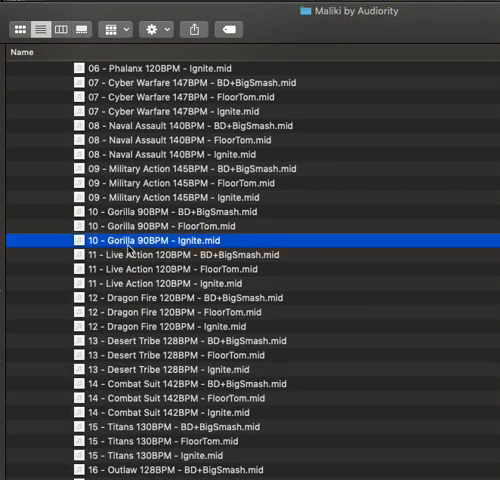
{"action": "scroll", "scroll_direction": "down", "scroll_amount": 3}
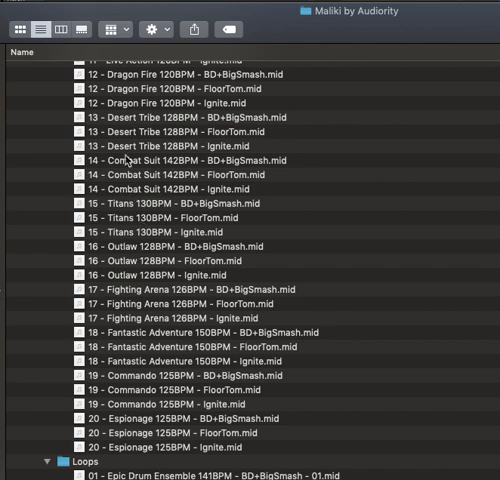
{"action": "scroll", "scroll_direction": "down", "scroll_amount": 3}
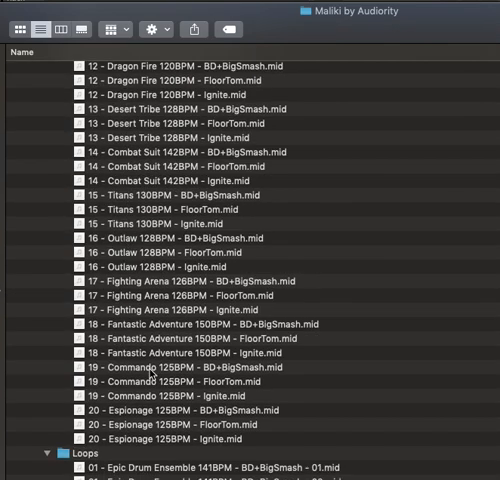
{"action": "scroll", "scroll_direction": "down", "scroll_amount": 3}
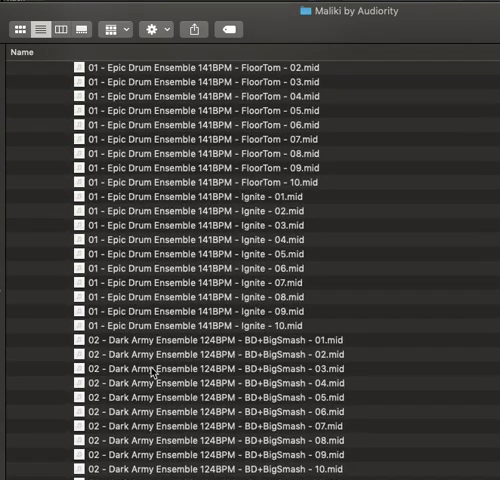
{"action": "scroll", "scroll_direction": "down", "scroll_amount": 3}
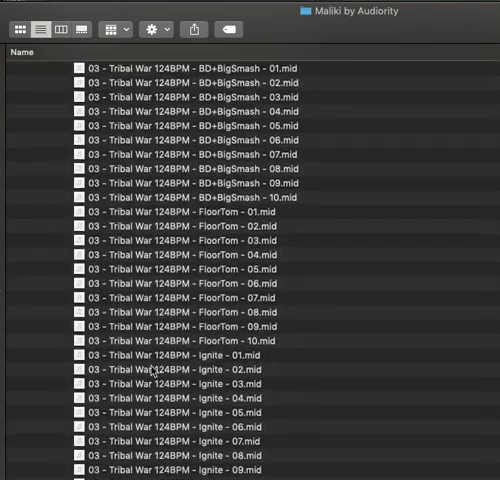
{"action": "scroll", "scroll_direction": "down", "scroll_amount": 3}
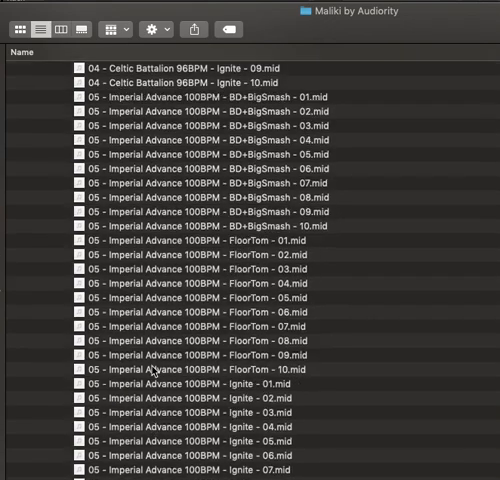
{"action": "scroll", "scroll_direction": "down", "scroll_amount": 3}
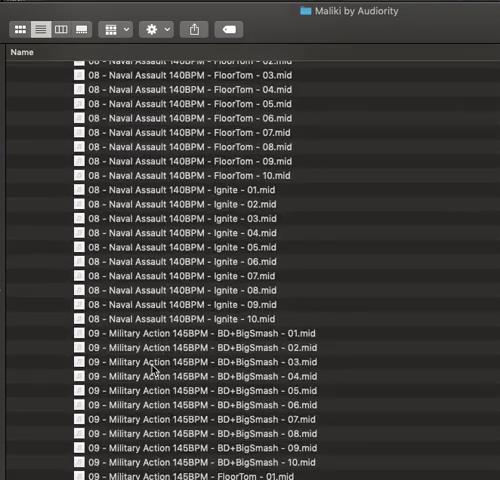
{"action": "scroll", "scroll_direction": "down", "scroll_amount": 3}
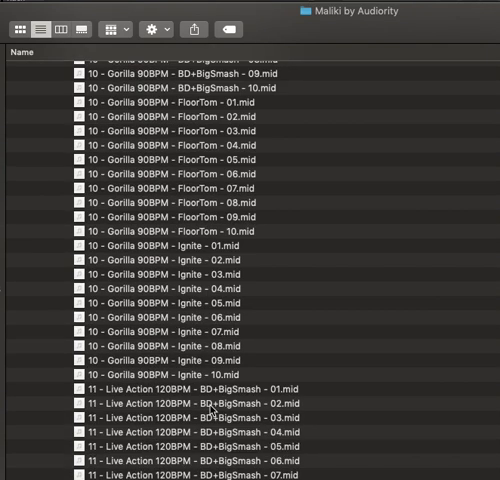
{"action": "scroll", "scroll_direction": "down", "scroll_amount": 3}
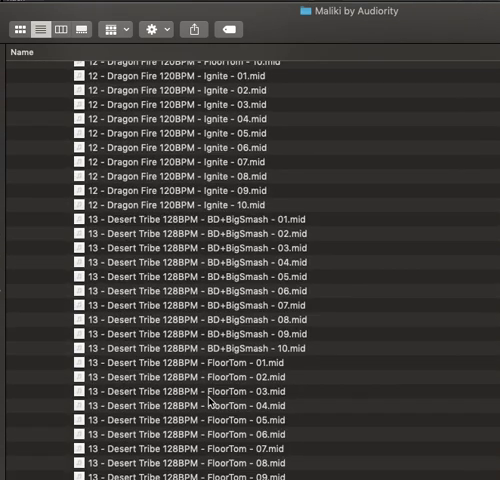
{"action": "scroll", "scroll_direction": "down", "scroll_amount": 3}
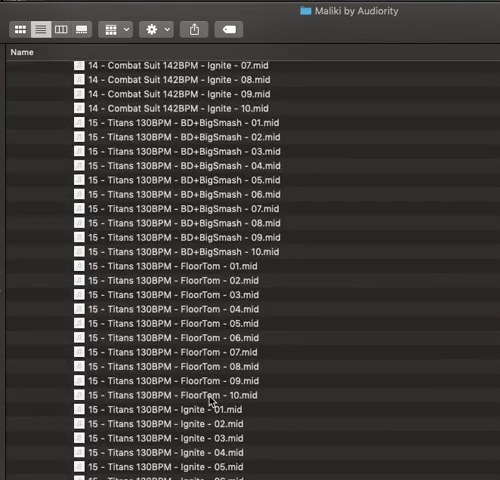
{"action": "scroll", "scroll_direction": "down", "scroll_amount": 3}
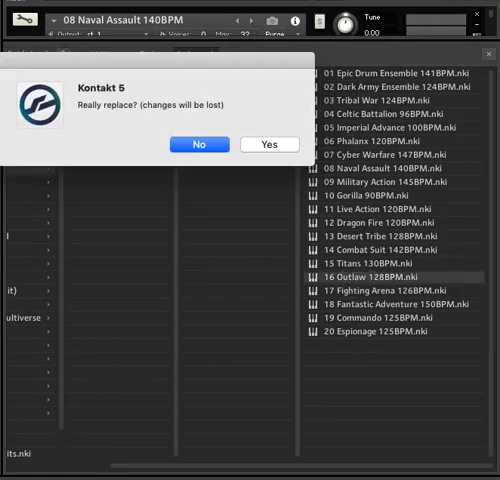
Confirm replacing Naval Assault 140BPM and load another Maliki kit preset from Rhythmic Loops.
{"action": "left_click", "coordinate": [268, 144]}
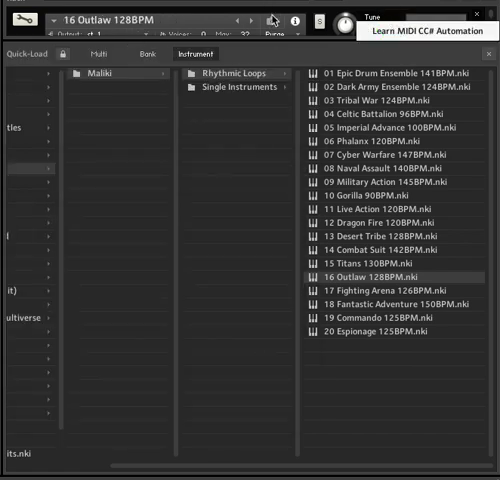
{"action": "double_click", "coordinate": [388, 272]}
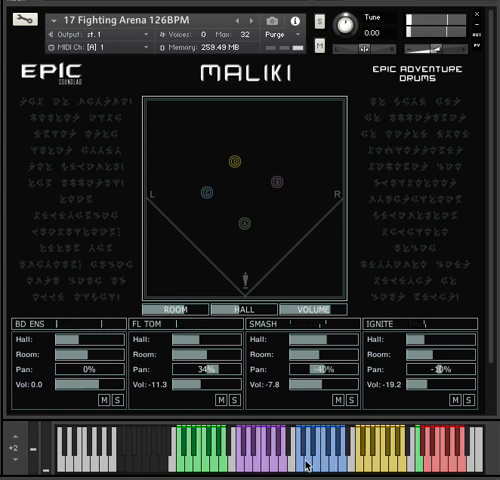
Audition the loaded Fighting Arena 126BPM kit from its instrument panel.
{"action": "left_click", "coordinate": [318, 462]}
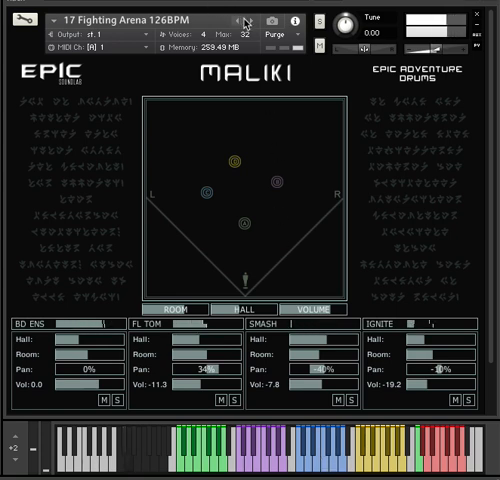
Step to the next instrument, loading 18 Fantastic Adventure 150BPM.
{"action": "left_click", "coordinate": [252, 20]}
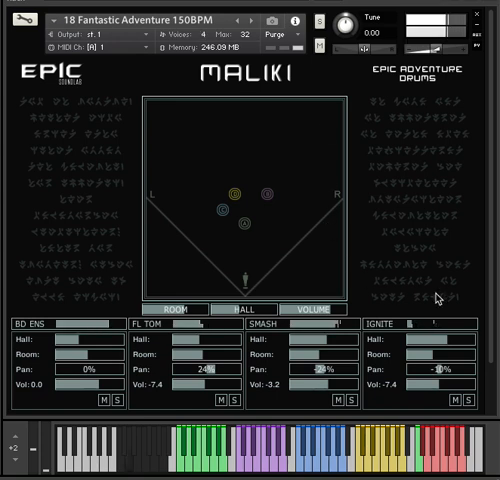
{"action": "mouse_move", "coordinate": [438, 288]}
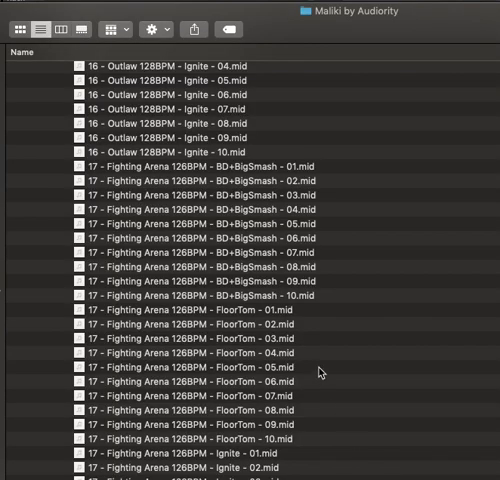
Scroll the Full Tracks MIDI list down to the Commando BD+BigSmash file.
{"action": "scroll", "scroll_direction": "down", "scroll_amount": 3}
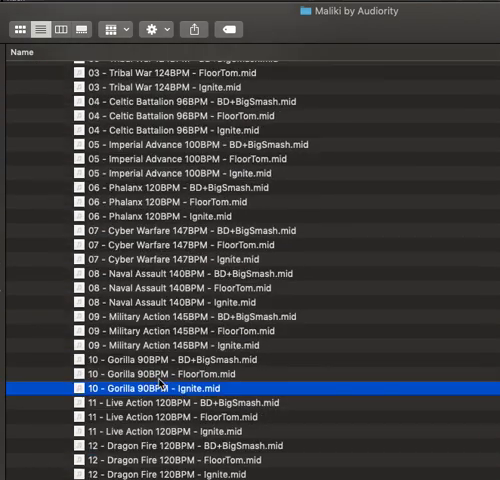
{"action": "scroll", "scroll_direction": "down", "scroll_amount": 3}
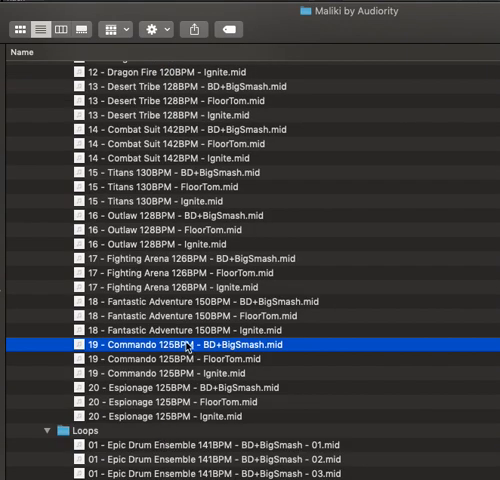
{"action": "mouse_move", "coordinate": [186, 348]}
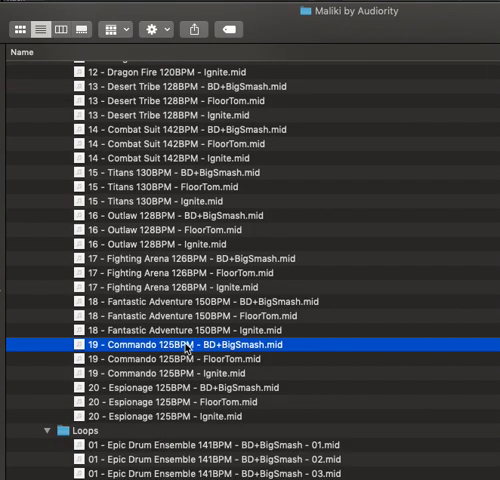
{"action": "mouse_move", "coordinate": [190, 350]}
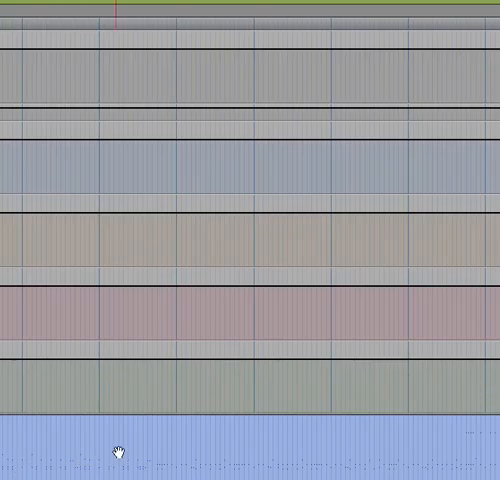
{"action": "scroll", "scroll_direction": "down", "scroll_amount": 3}
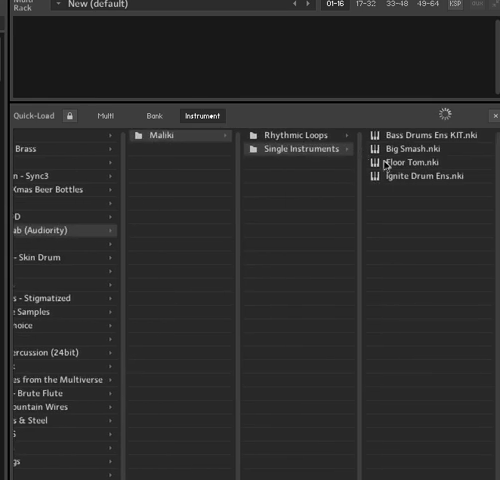
Load Big Smash.nki from Maliki > Single Instruments into Kontakt.
{"action": "left_click_drag", "start_coordinate": [414, 146], "coordinate": [360, 72]}
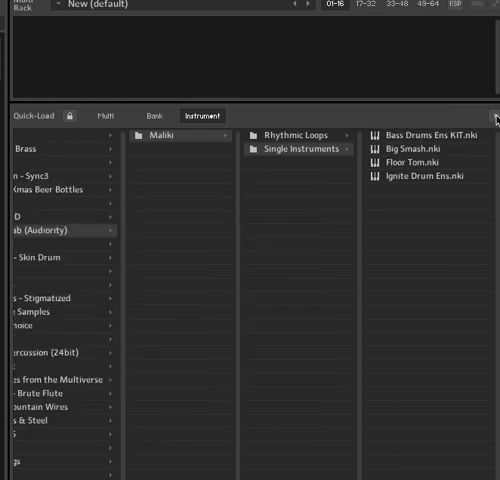
{"action": "double_click", "coordinate": [412, 148]}
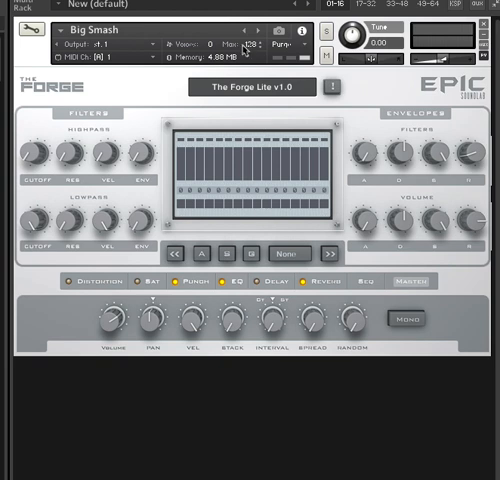